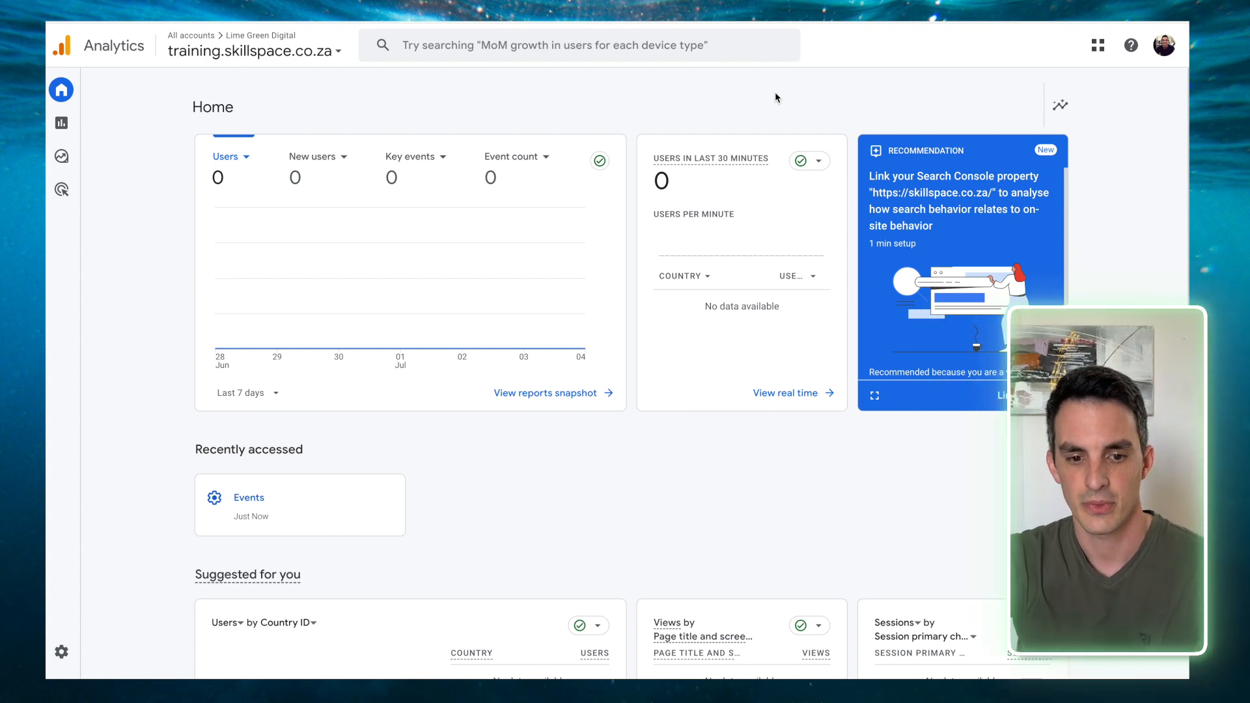
mouse_move(158, 336)
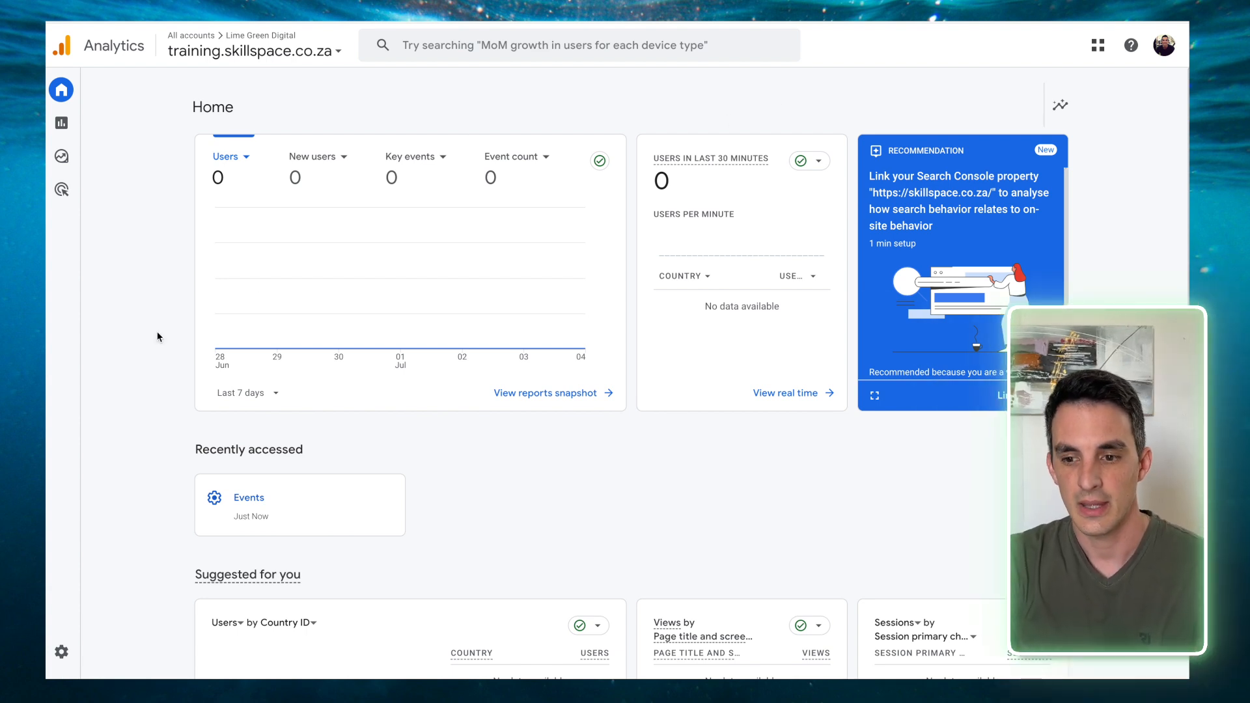
mouse_move(82, 612)
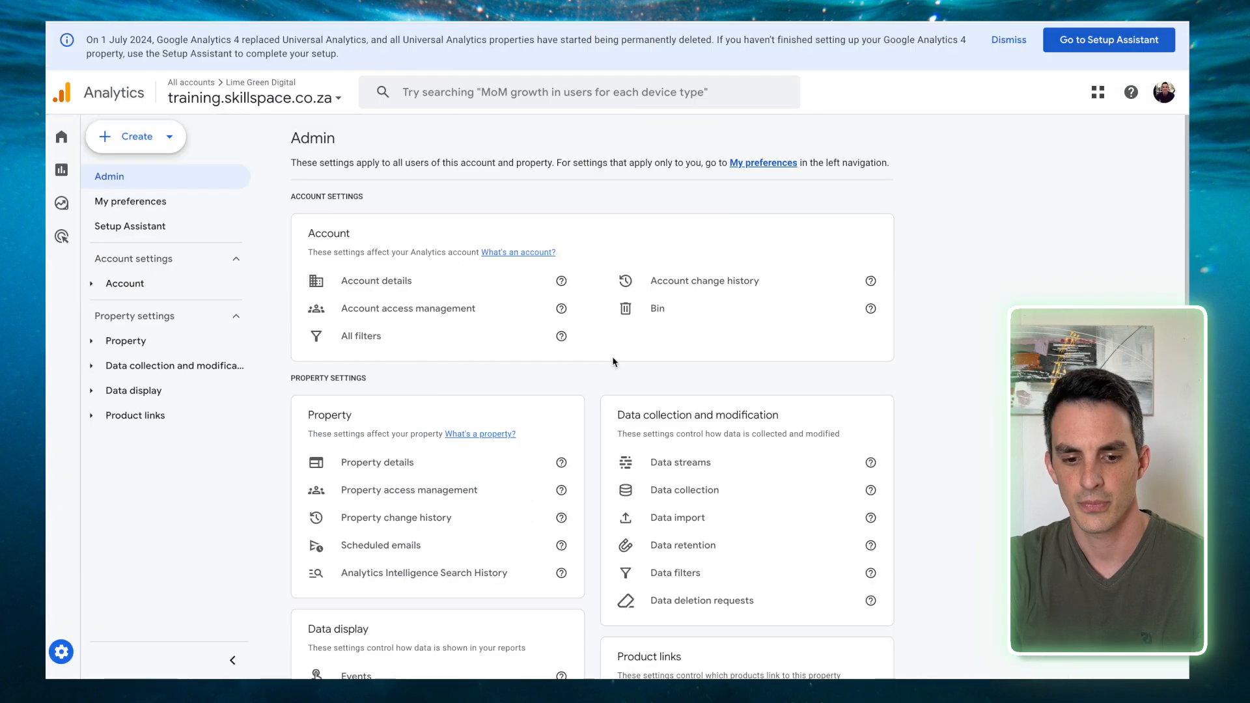
Reach the property's Events settings in Admin and its Create events panel.
scroll("down", 3)
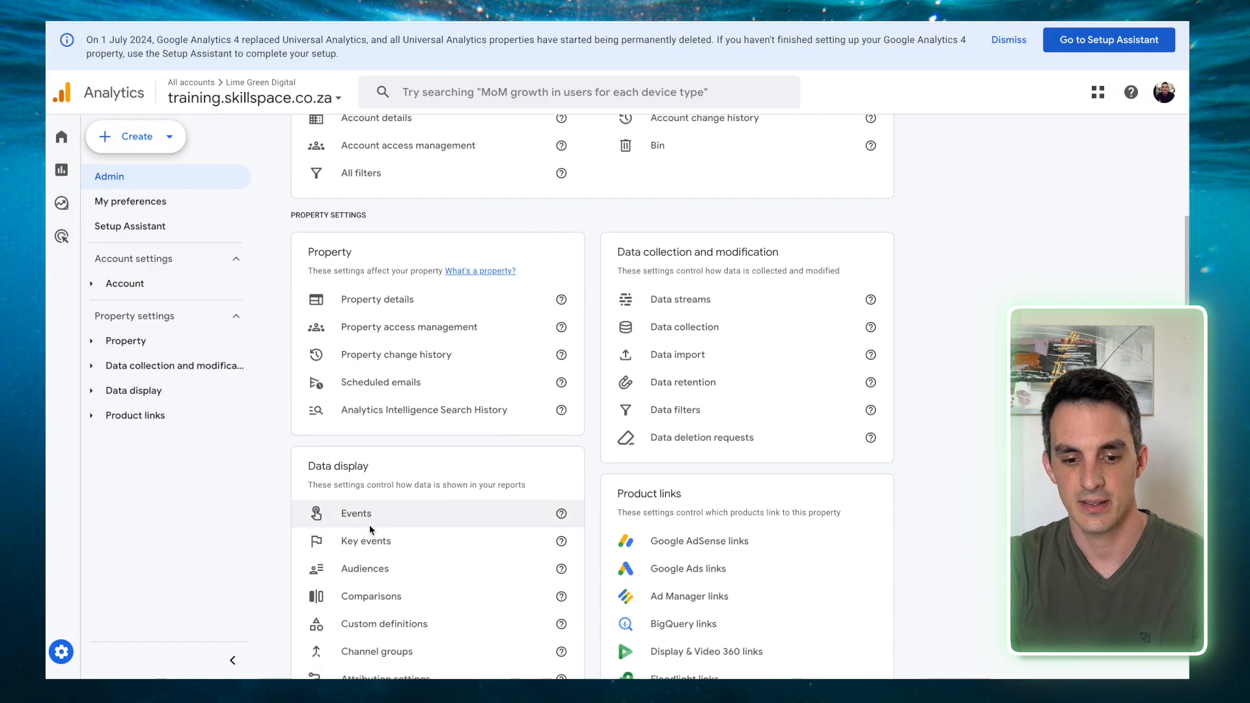
left_click(356, 513)
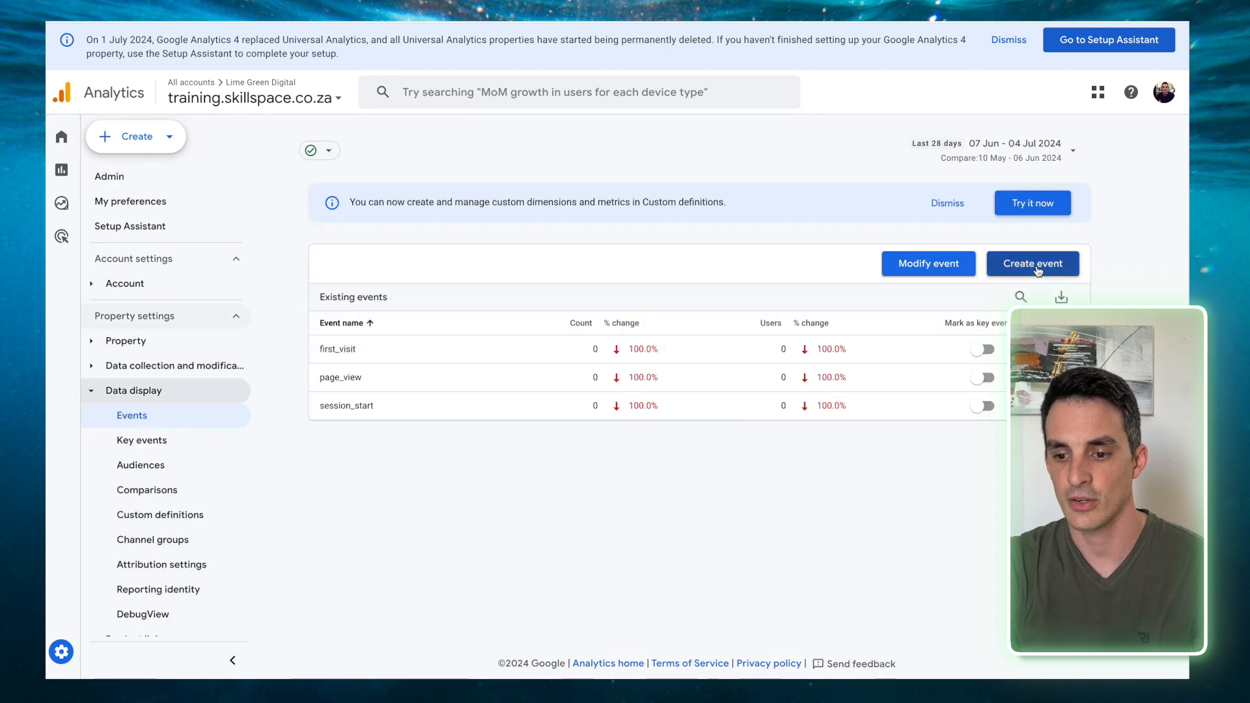
left_click(1032, 263)
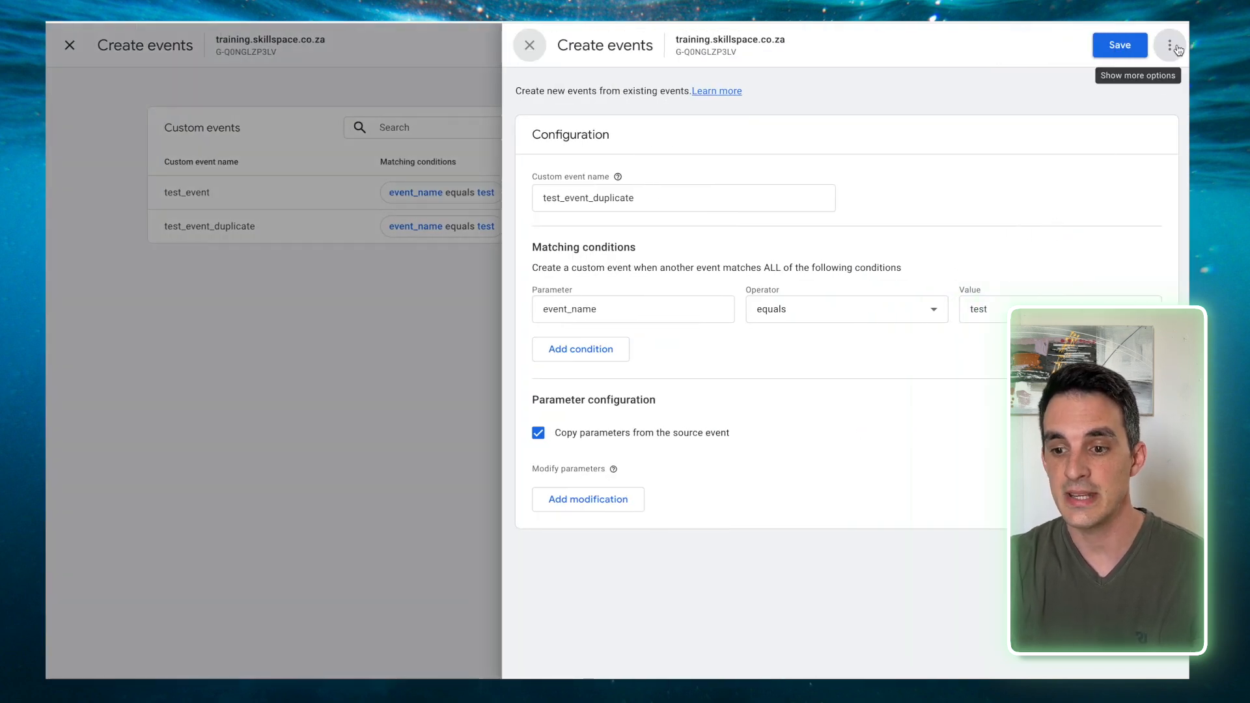
Show the extra options for test_event_duplicate, revealing Copy and Delete.
left_click(1169, 44)
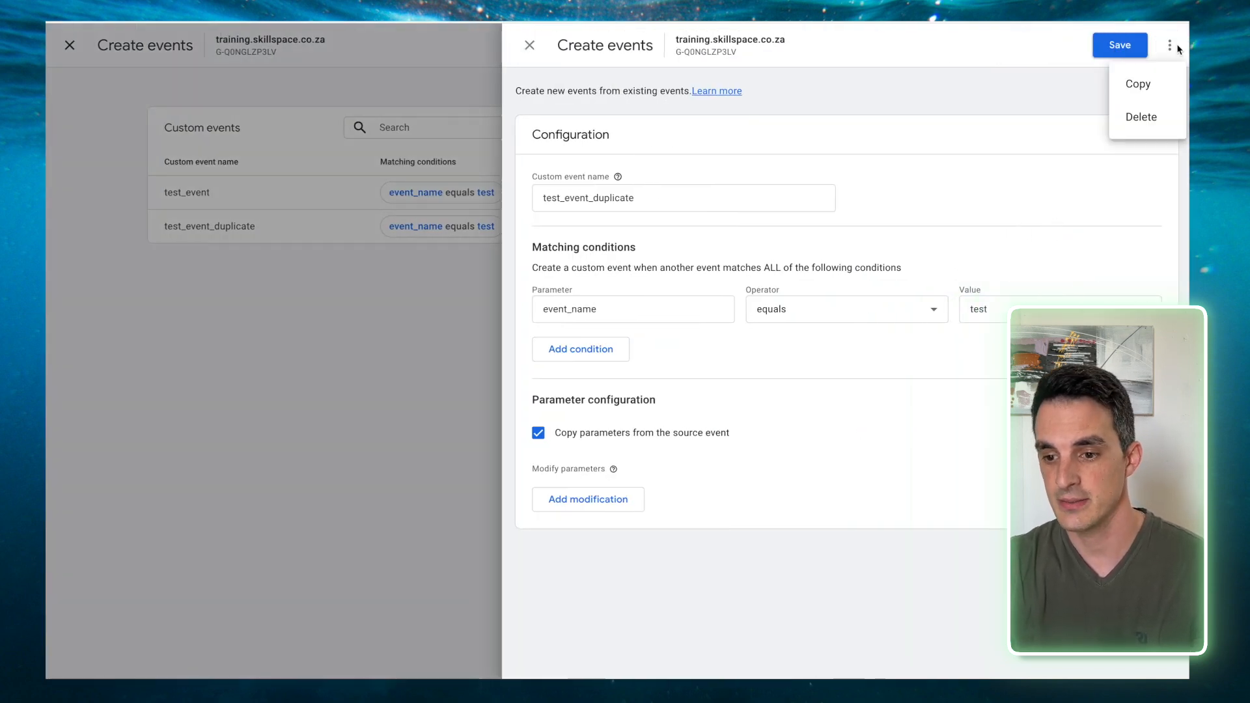